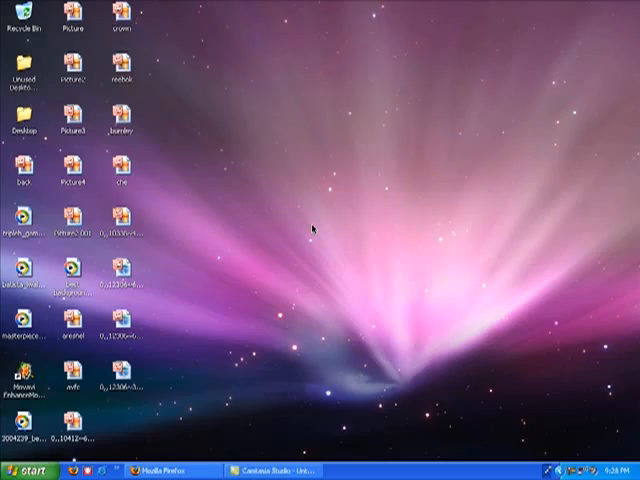
pyautogui.moveTo(520, 380)
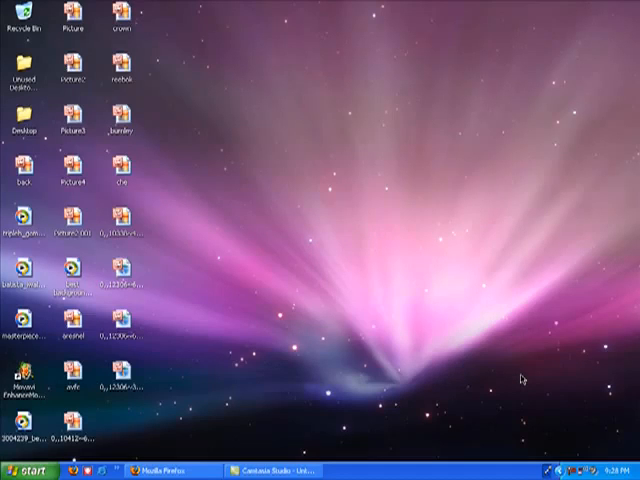
pyautogui.moveTo(4, 216)
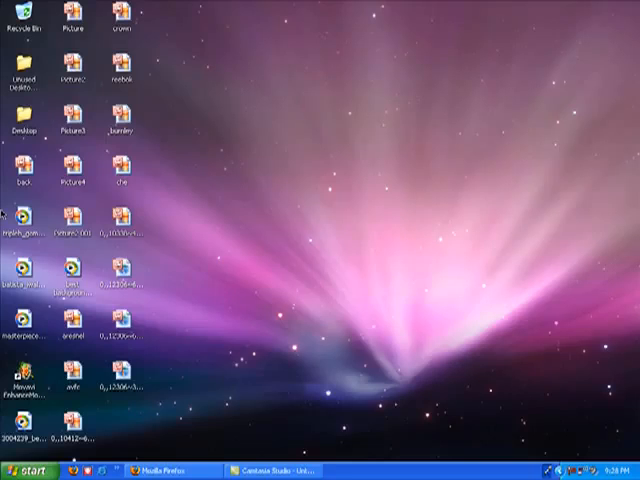
# Bring up the Start menu to reach the Control Panel.
pyautogui.click(24, 470)
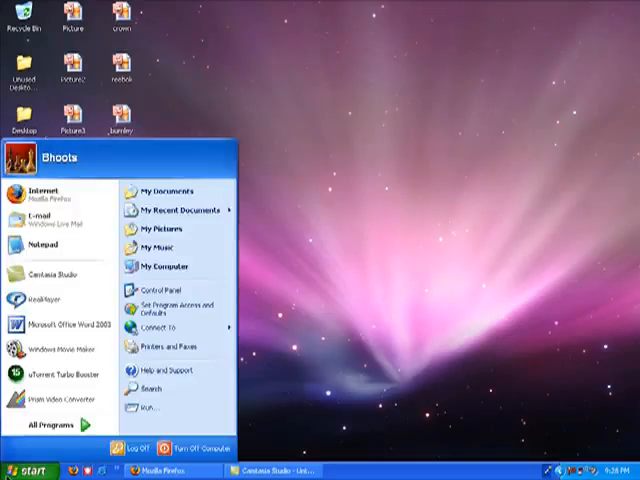
pyautogui.moveTo(164, 268)
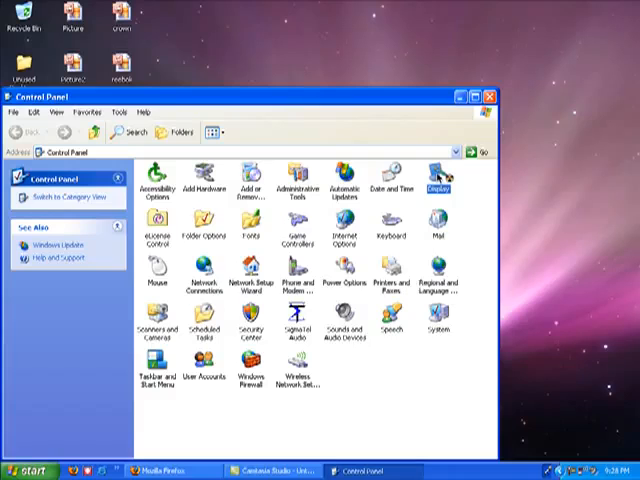
# Reach the graphics adapter's Troubleshoot settings through Display Properties > Settings > Advanced.
pyautogui.doubleClick(434, 176)
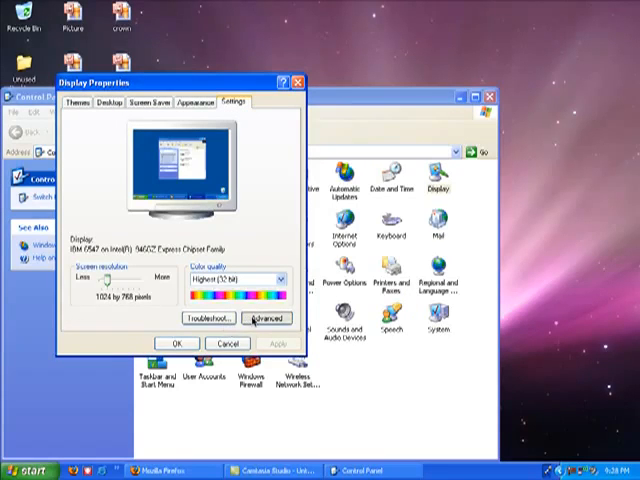
pyautogui.click(266, 318)
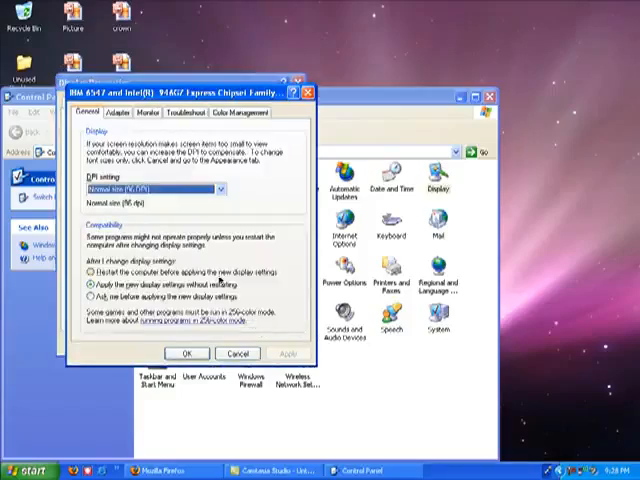
pyautogui.click(196, 110)
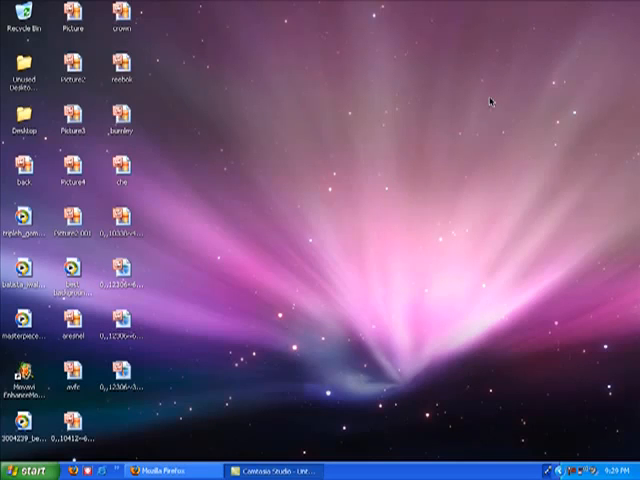
pyautogui.moveTo(600, 8)
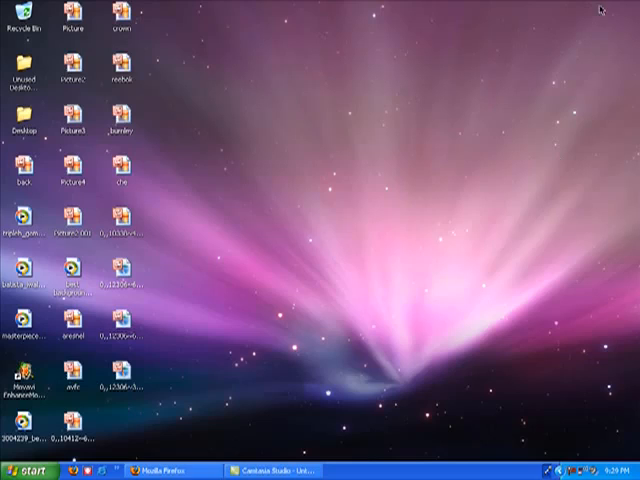
# Reopen the Control Panel from the Start menu.
pyautogui.click(24, 470)
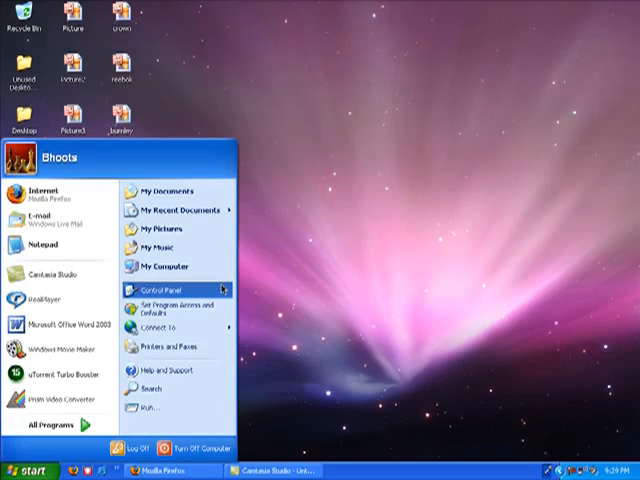
pyautogui.click(168, 292)
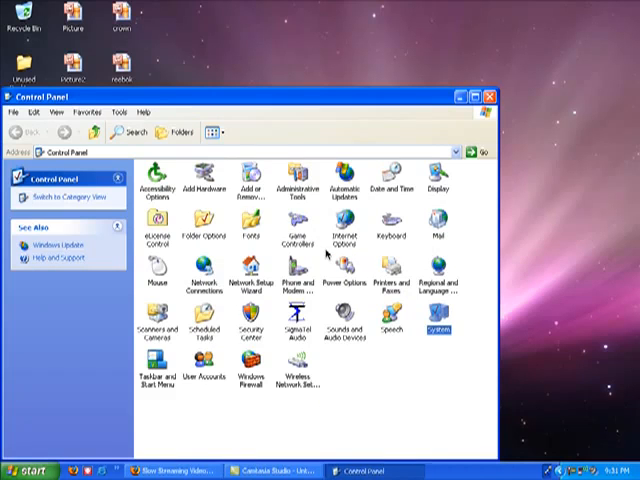
pyautogui.moveTo(450, 344)
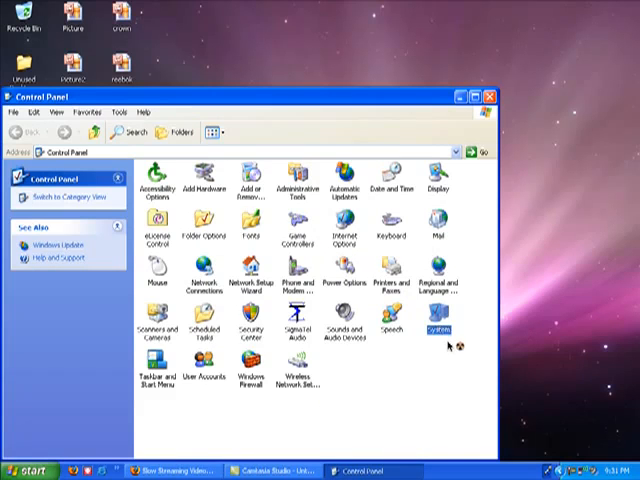
# Show System Properties' advanced Performance Options with the 756 MB total paging file.
pyautogui.doubleClick(436, 330)
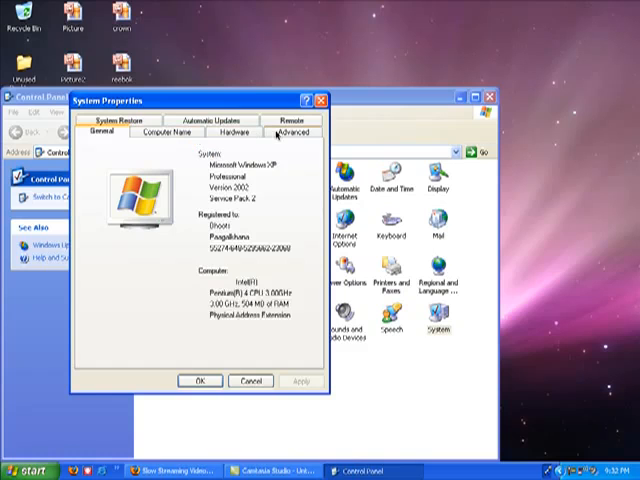
pyautogui.click(292, 132)
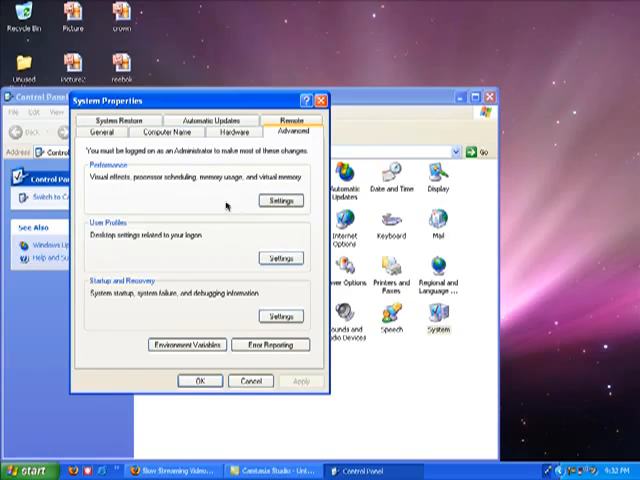
pyautogui.click(280, 200)
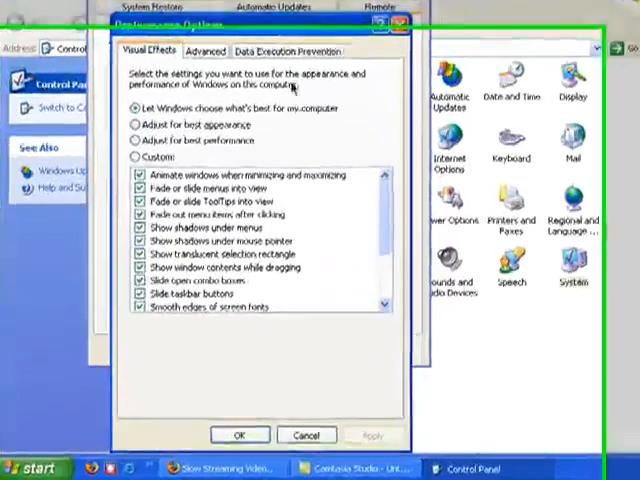
pyautogui.click(300, 20)
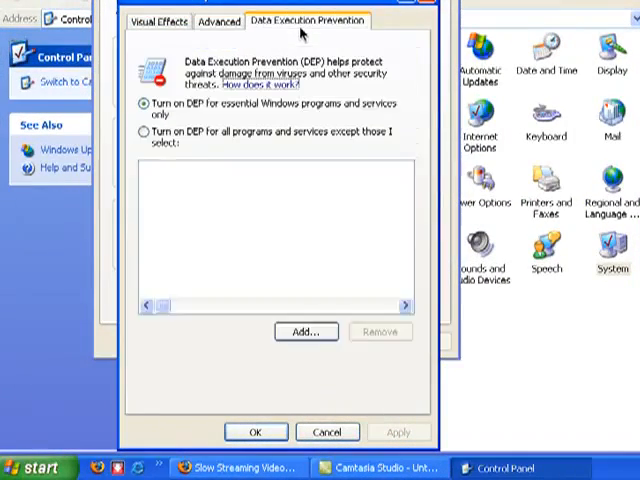
pyautogui.click(216, 20)
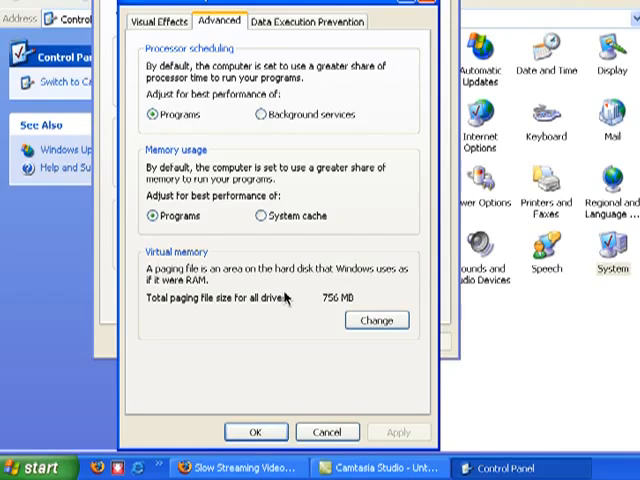
# Set drive C:'s custom paging file to 756 MB initial and 1512 MB maximum.
pyautogui.click(376, 320)
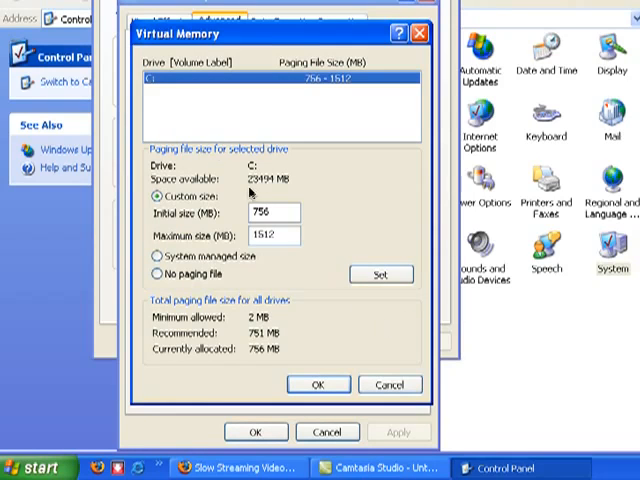
pyautogui.tripleClick(280, 212)
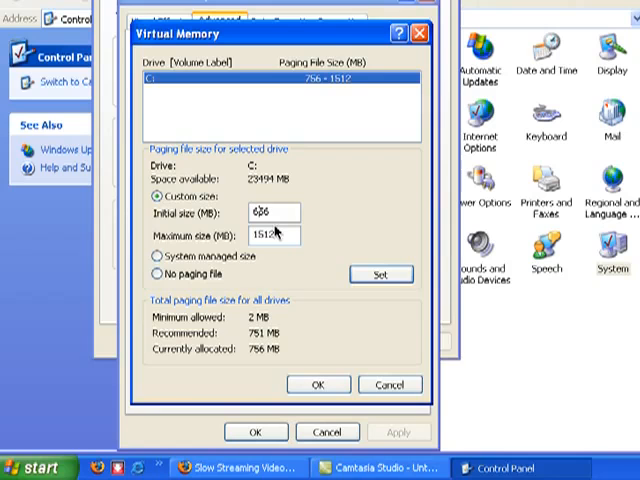
pyautogui.press('BackSpace')
pyautogui.write('4')
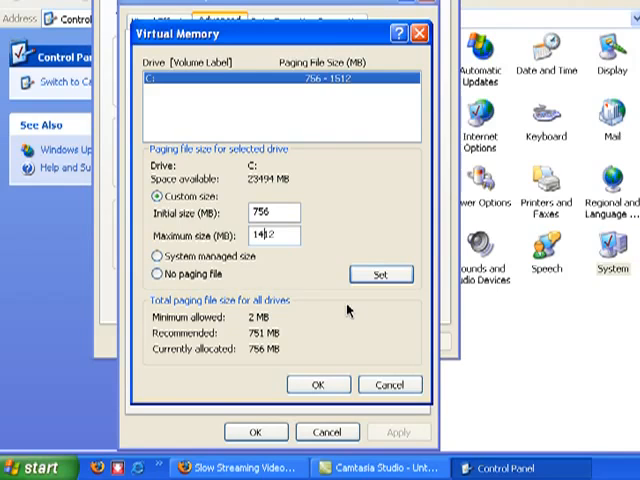
pyautogui.write('1512')
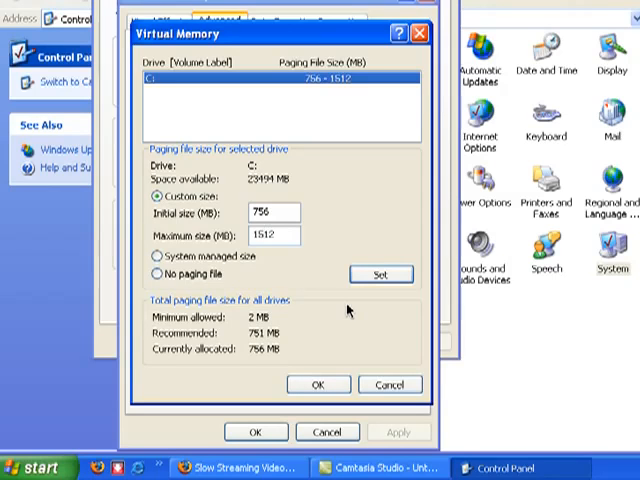
pyautogui.click(318, 384)
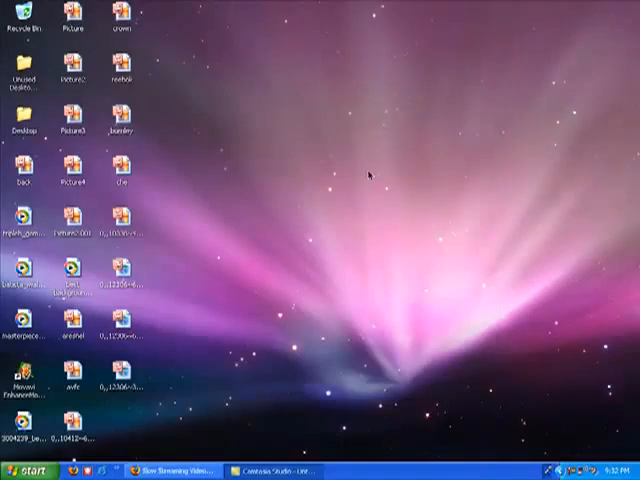
pyautogui.moveTo(312, 310)
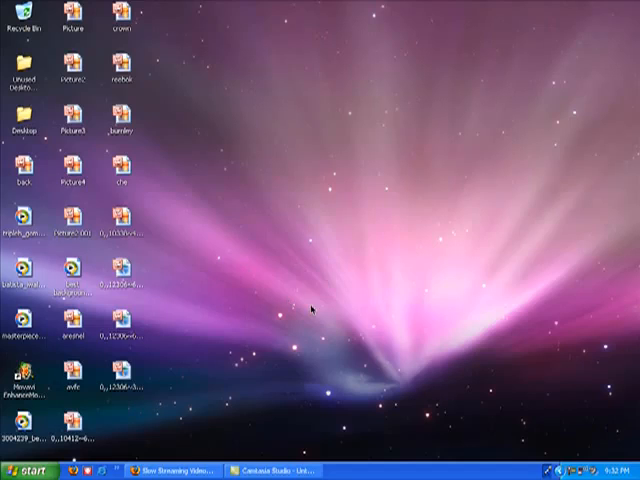
pyautogui.moveTo(312, 310); pyautogui.dragTo(348, 416)
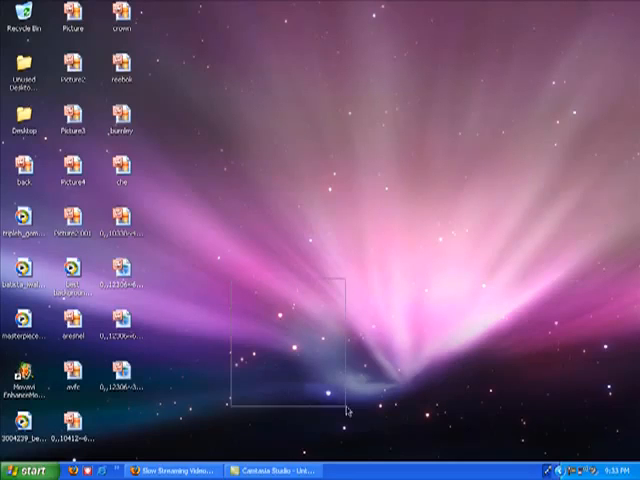